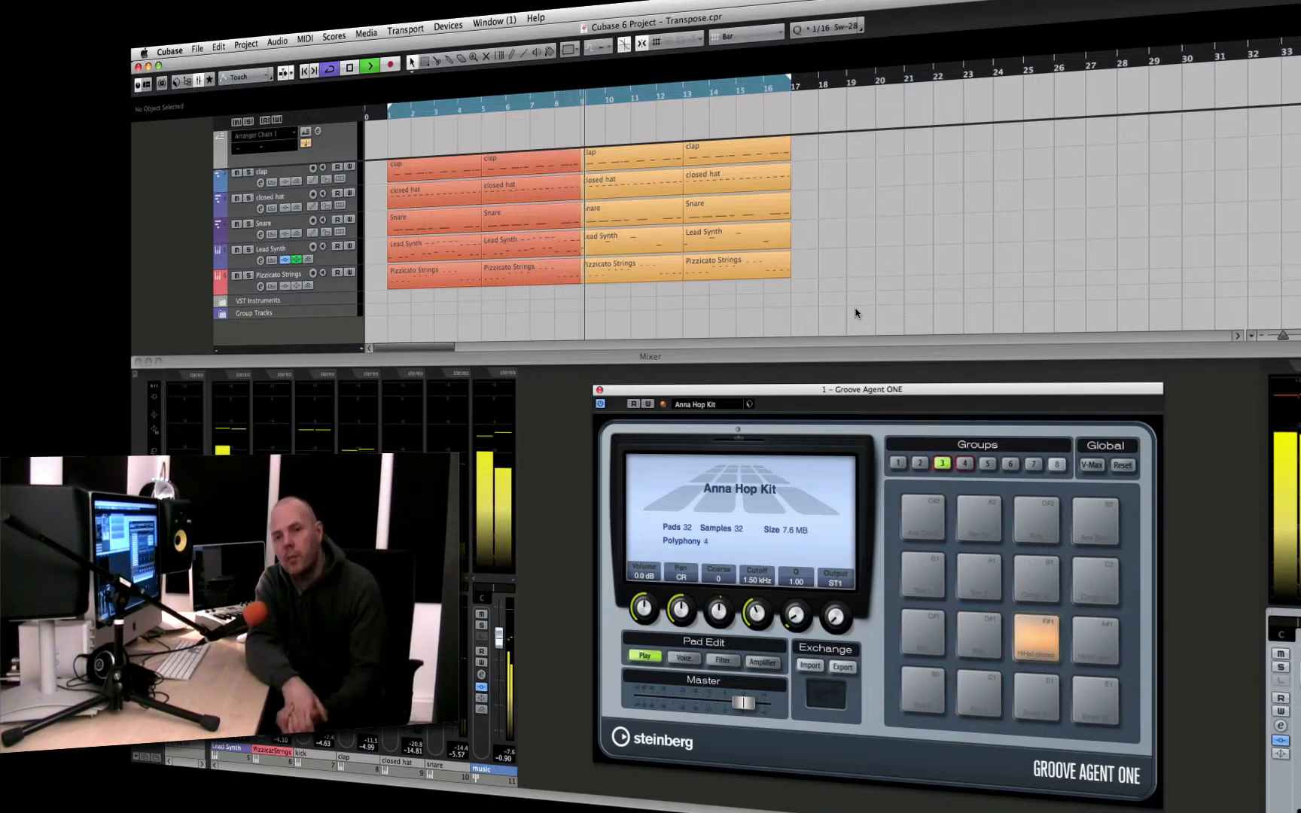
click(979, 637)
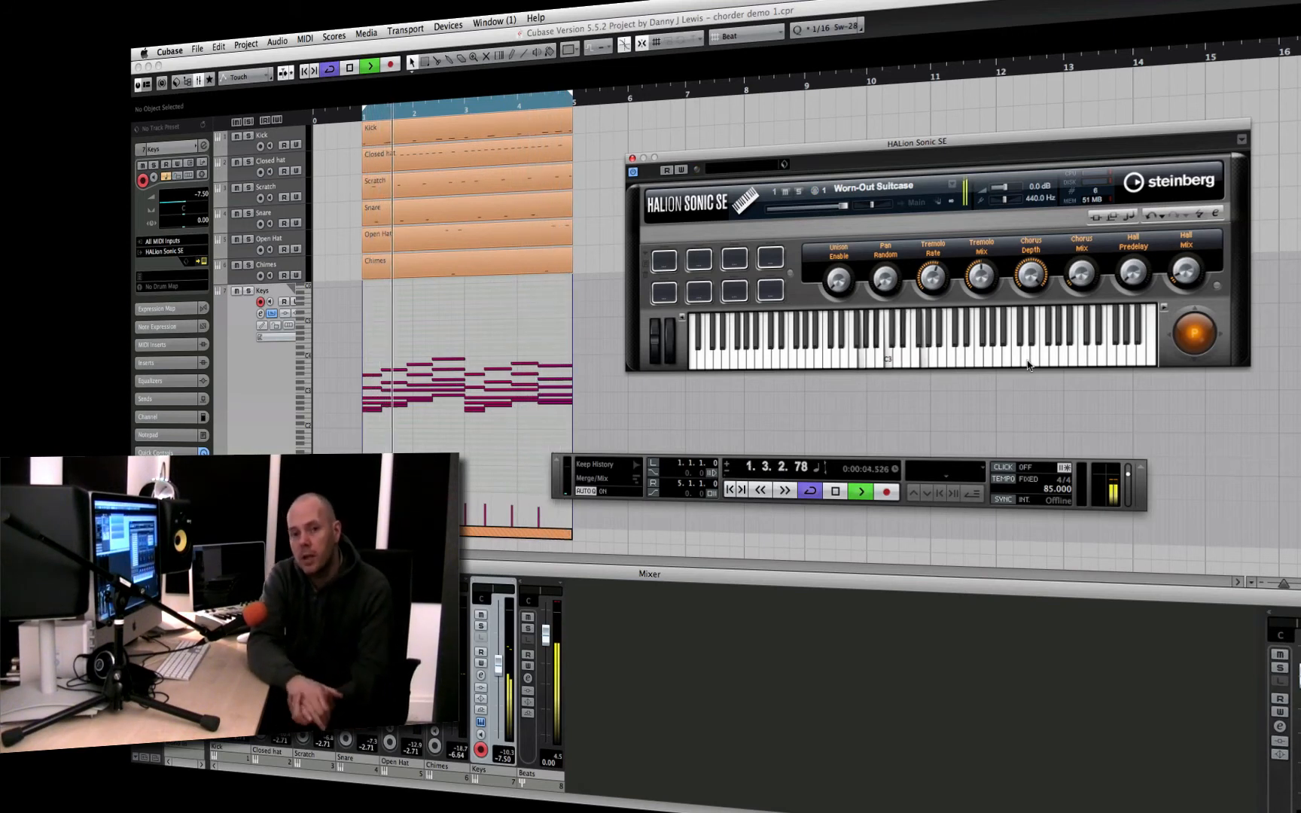
click(860, 490)
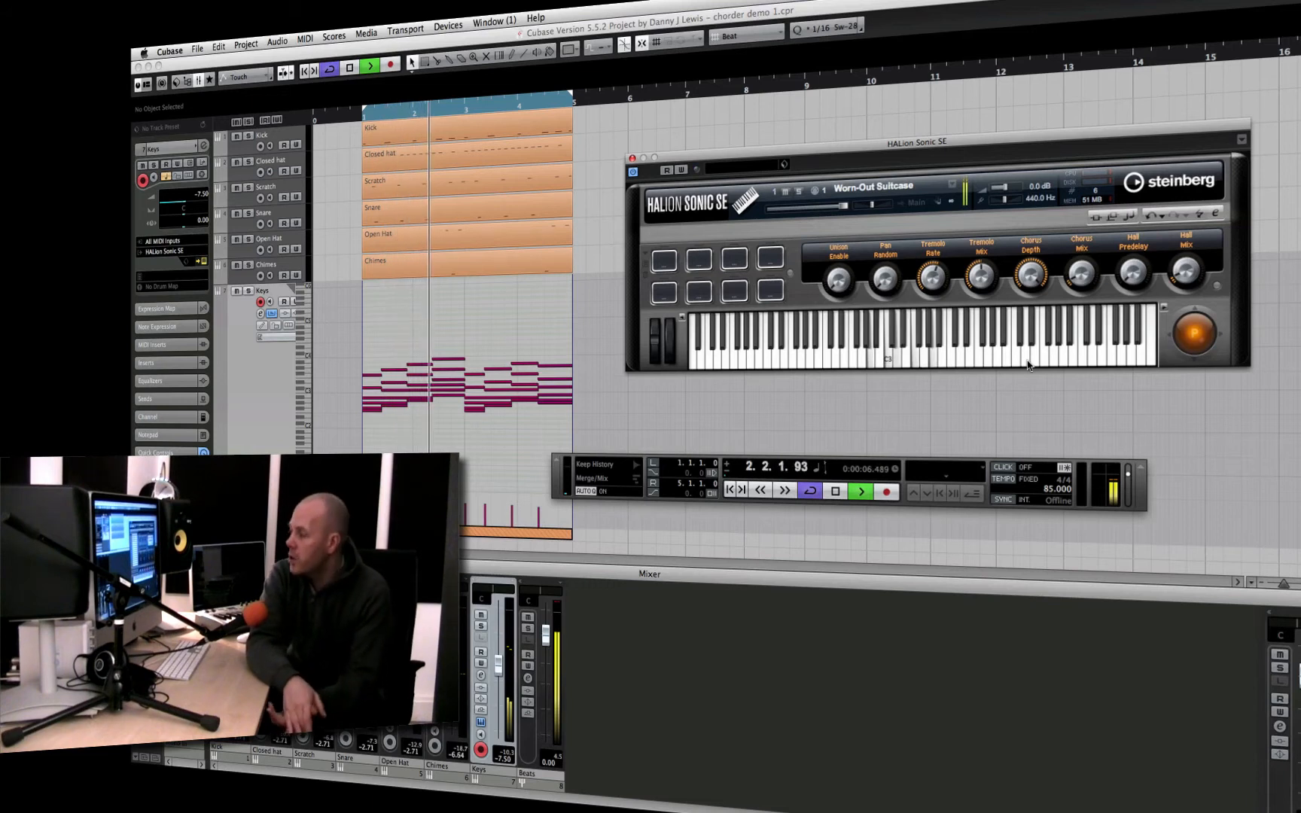